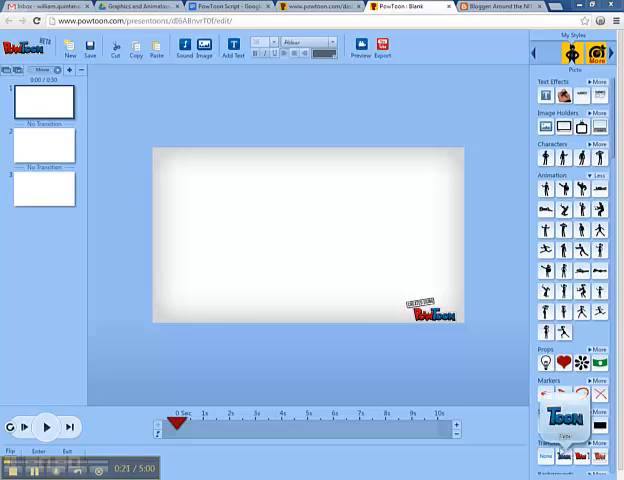
Add a large green 'HI' text in Chunk Five font, size 110, to the slide.
left_click(44, 145)
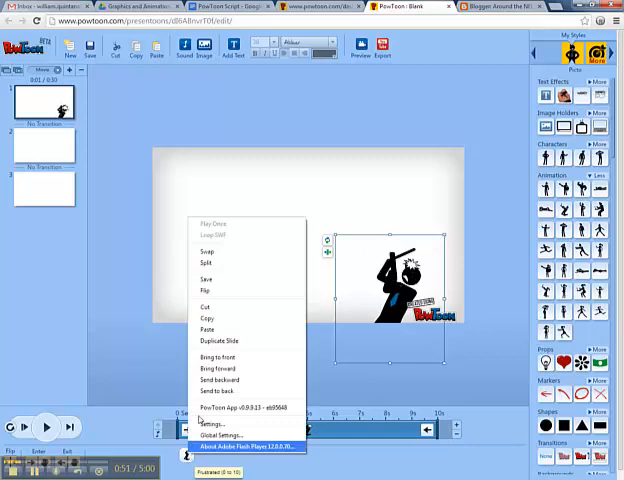
left_click(206, 300)
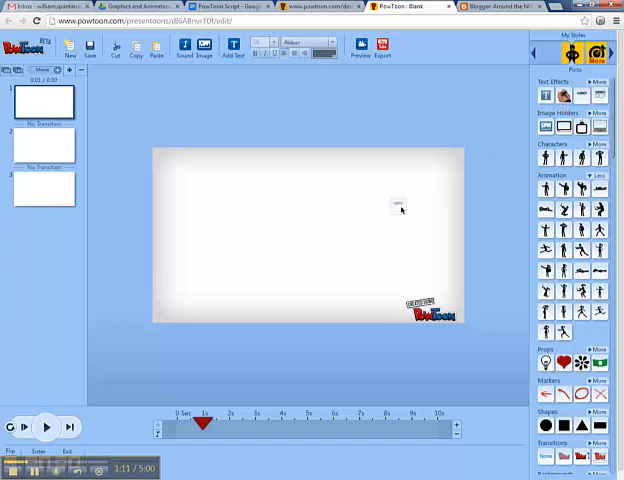
left_click(234, 45)
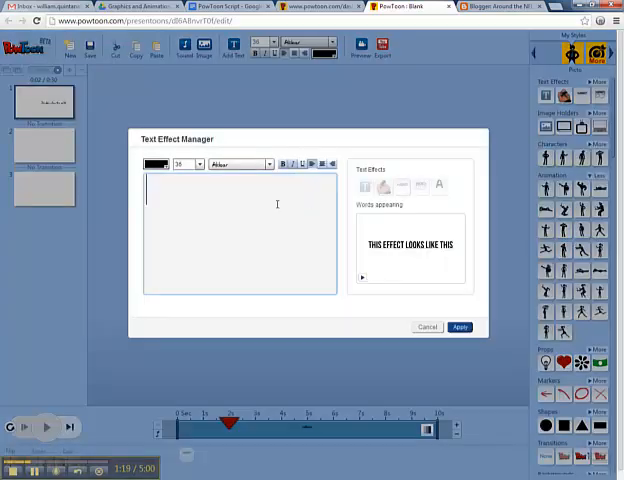
type("HI")
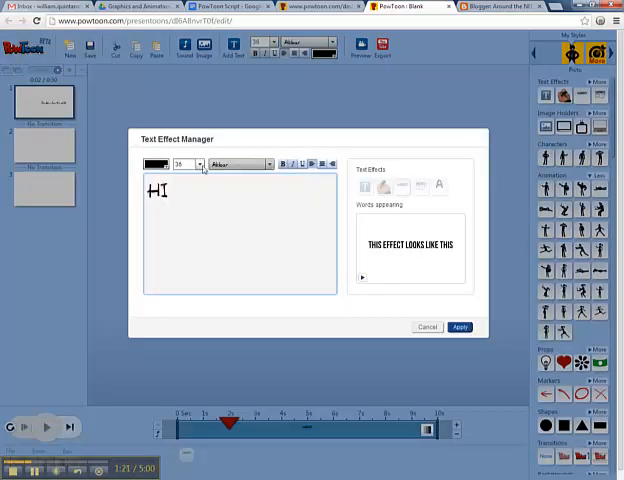
left_click(156, 164)
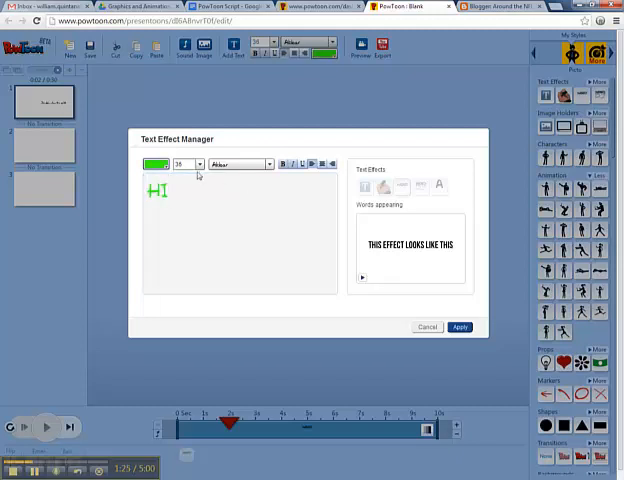
left_click(185, 164)
type("110")
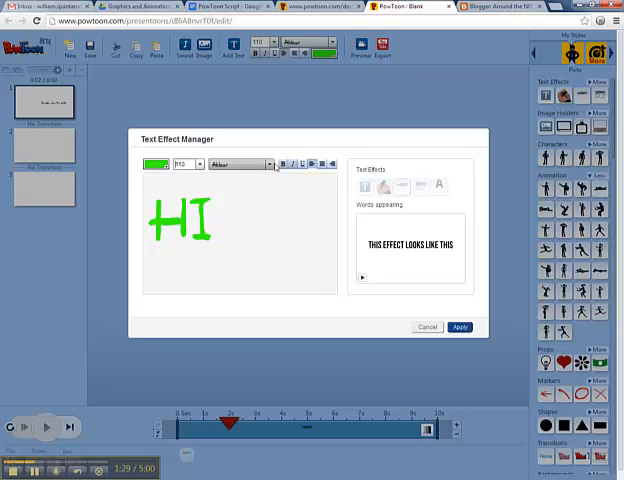
left_click(240, 164)
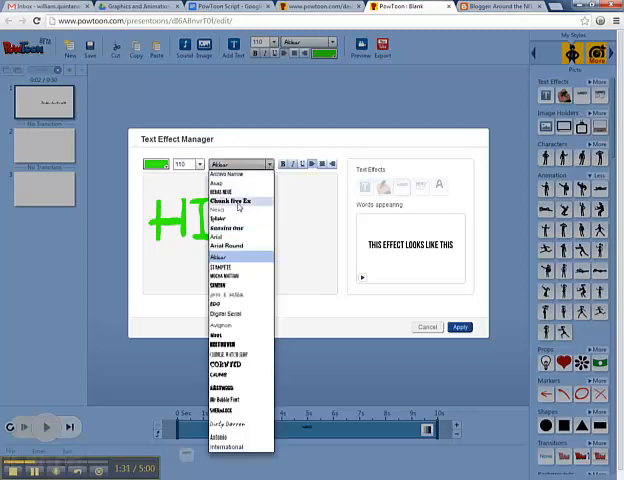
left_click(230, 200)
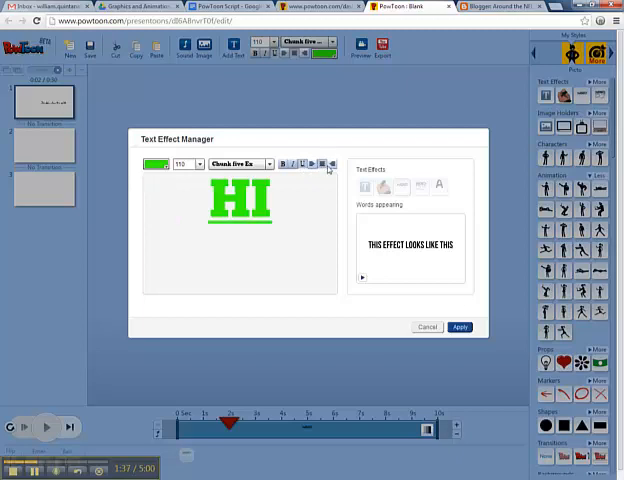
left_click(459, 327)
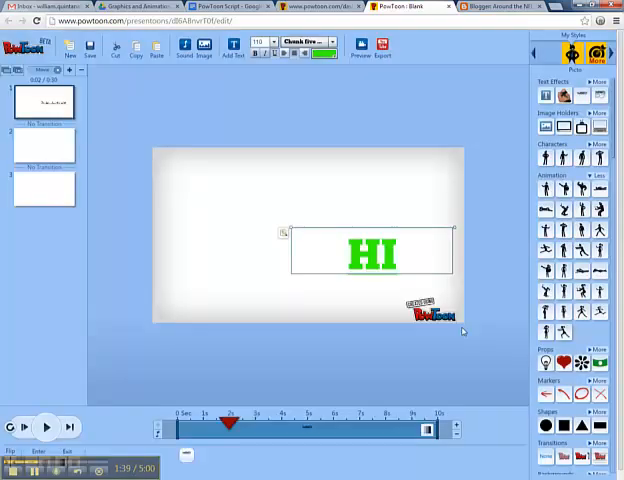
Centre the HI text, shorten its timeline duration to about 5 s, and preview.
left_click_drag(373, 253, 300, 231)
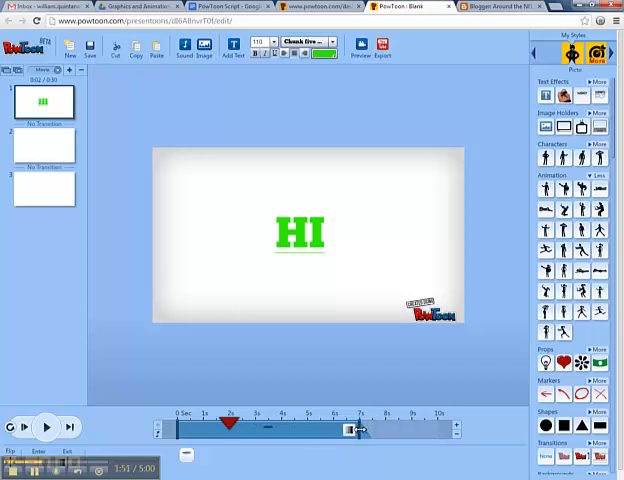
left_click(300, 233)
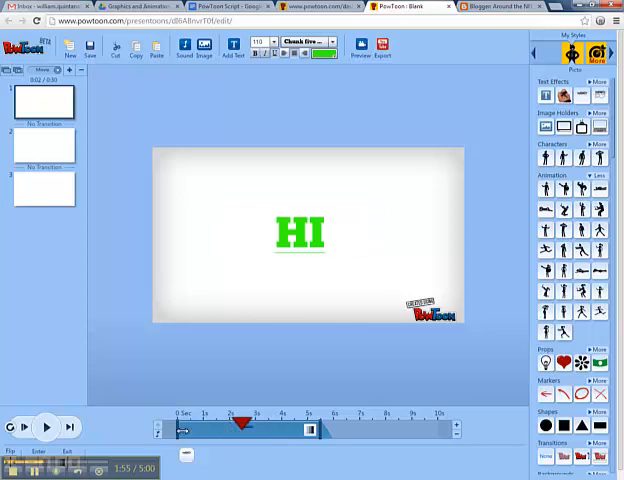
left_click(300, 232)
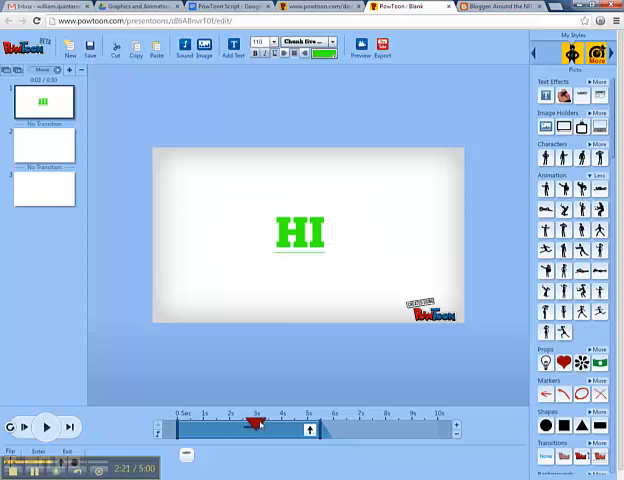
left_click(300, 232)
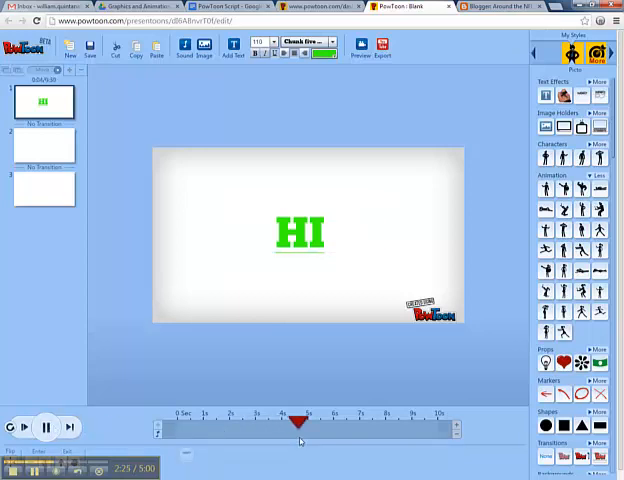
left_click(44, 427)
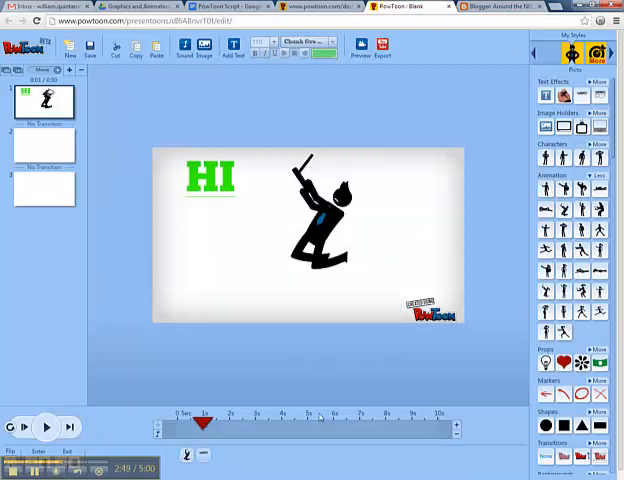
Play and then pause the preview of HI with the stick figure.
left_click(320, 215)
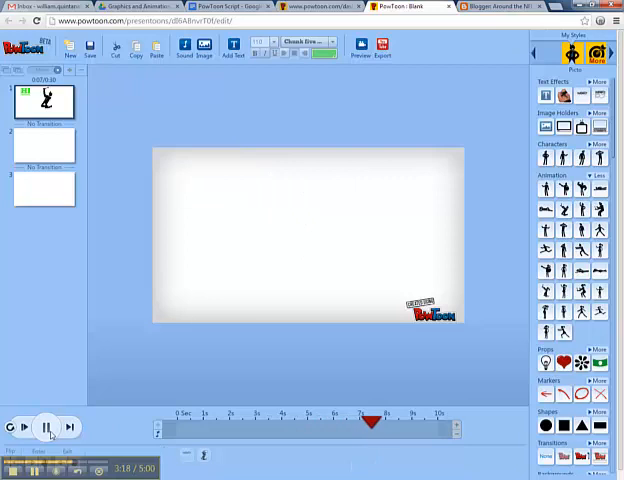
left_click(48, 427)
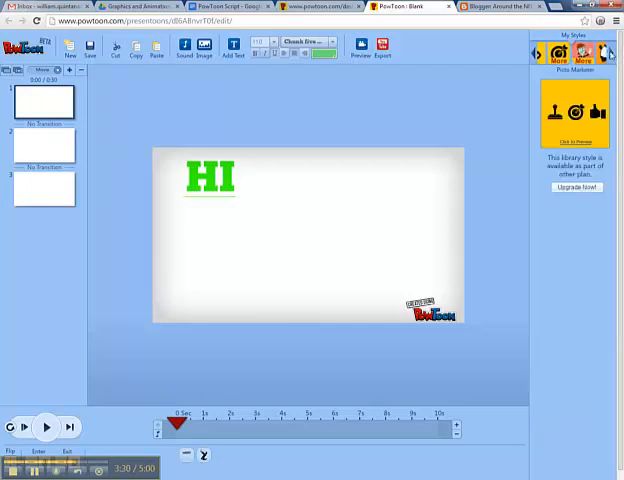
Switch to the Panda Hahaha style and place a panda on the slide's right.
left_click(573, 53)
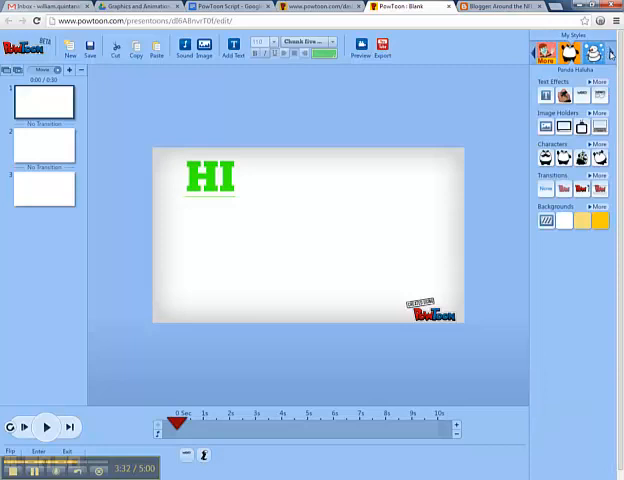
left_click(594, 52)
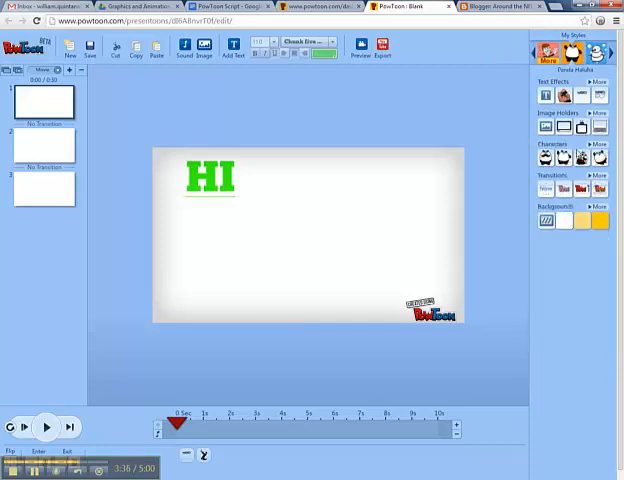
left_click(599, 147)
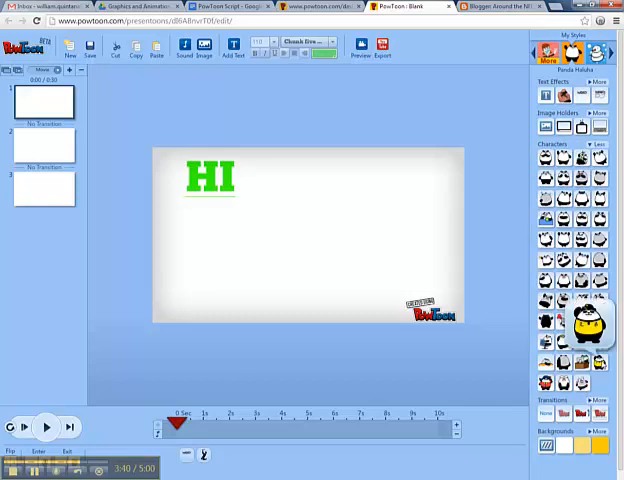
left_click(579, 328)
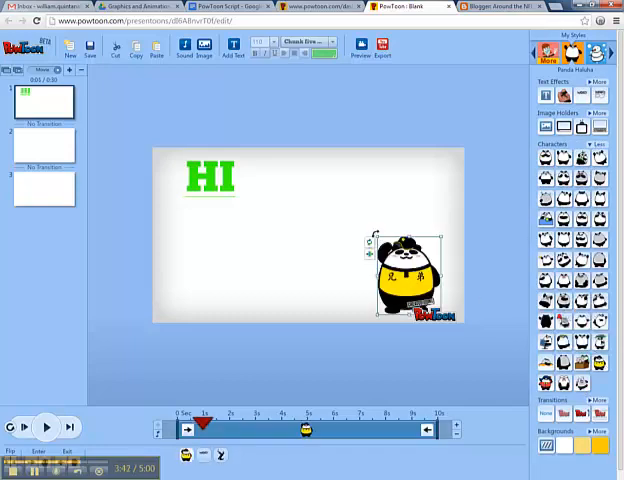
left_click_drag(400, 275, 390, 245)
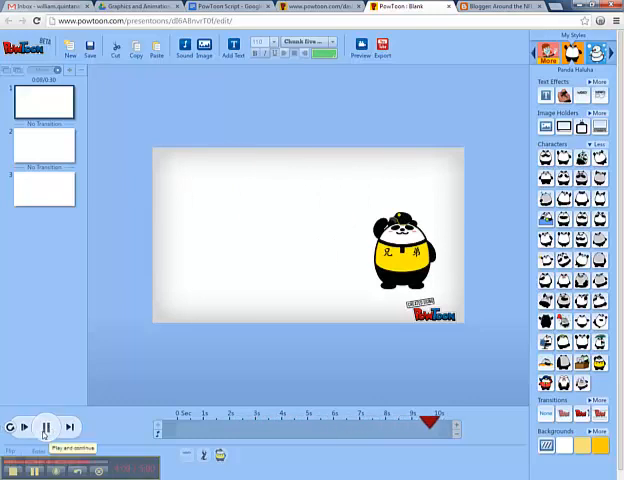
left_click(43, 148)
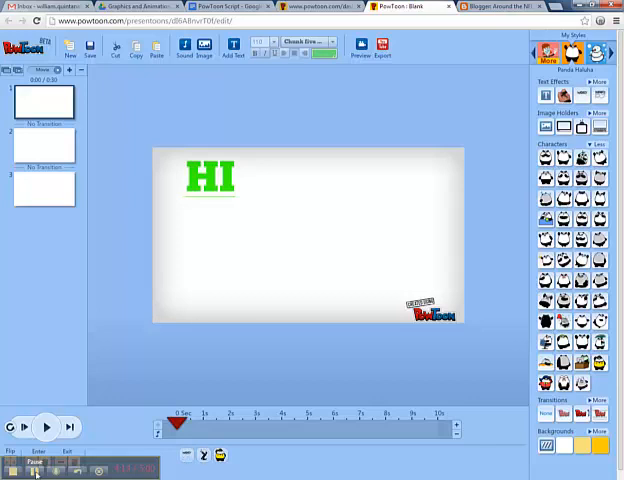
mouse_move(96, 367)
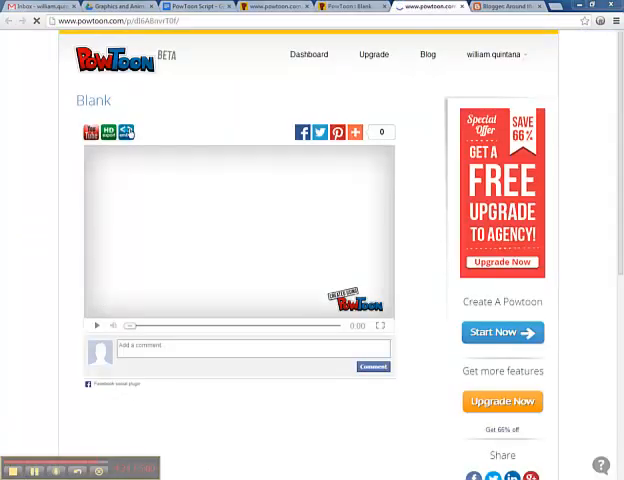
Copy the presentation's iframe embed code to the clipboard.
left_click(124, 132)
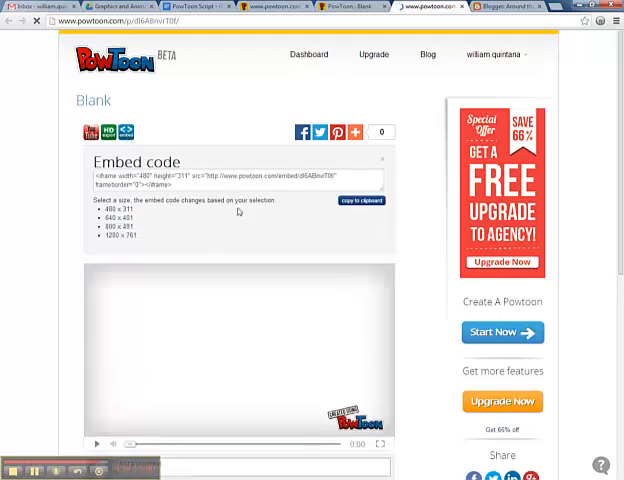
triple_click(235, 177)
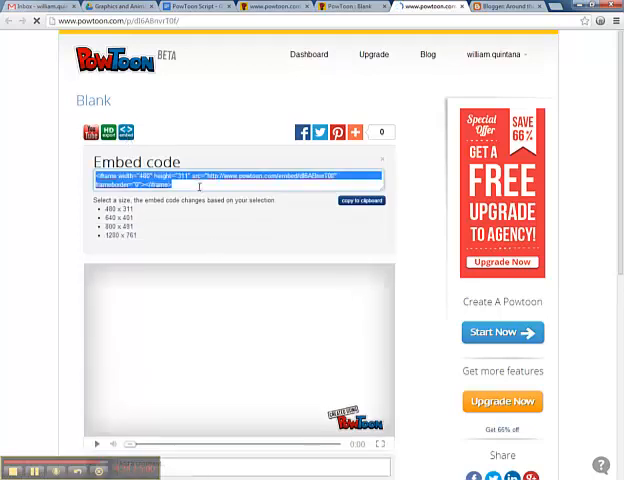
left_click(200, 186)
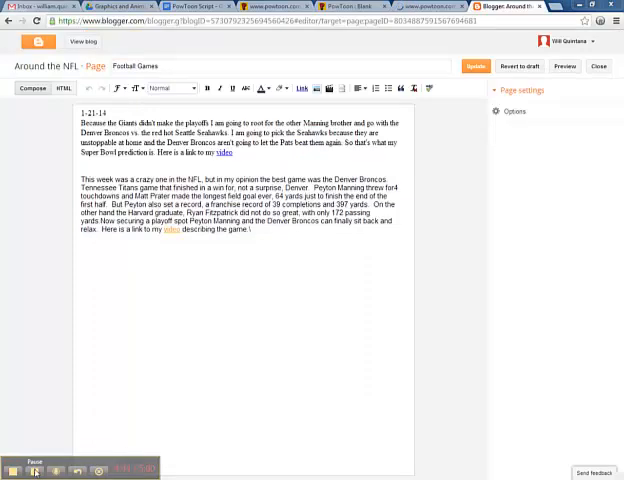
Switch the Football Games page editor from Compose to HTML view.
left_click(63, 88)
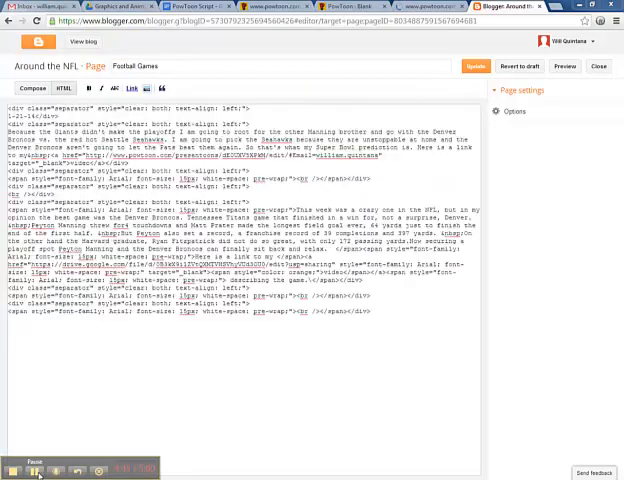